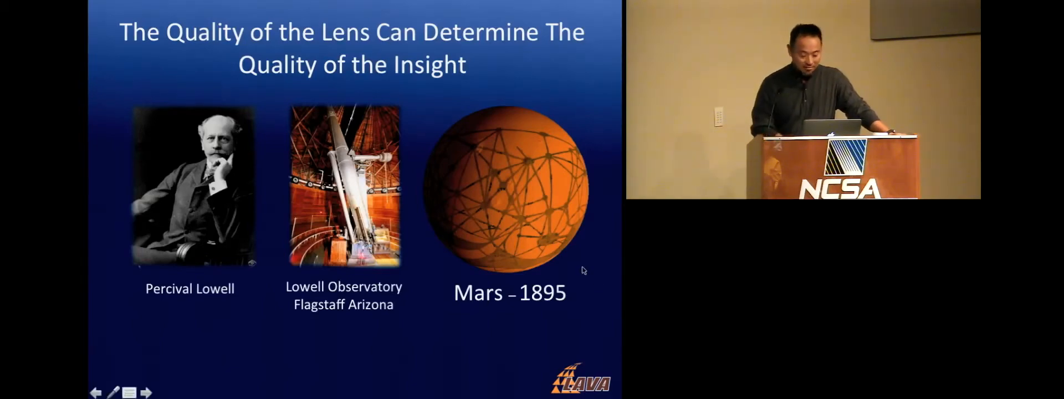
mouse_move(479, 166)
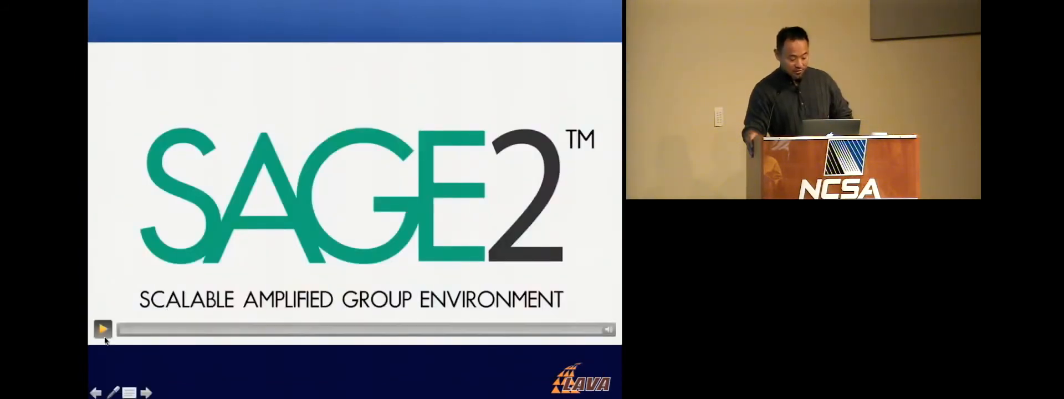
Step: Advance past the SAGE2 title slide to the JavaScript type-definition code slide (Float, String, Boolean)
click(102, 330)
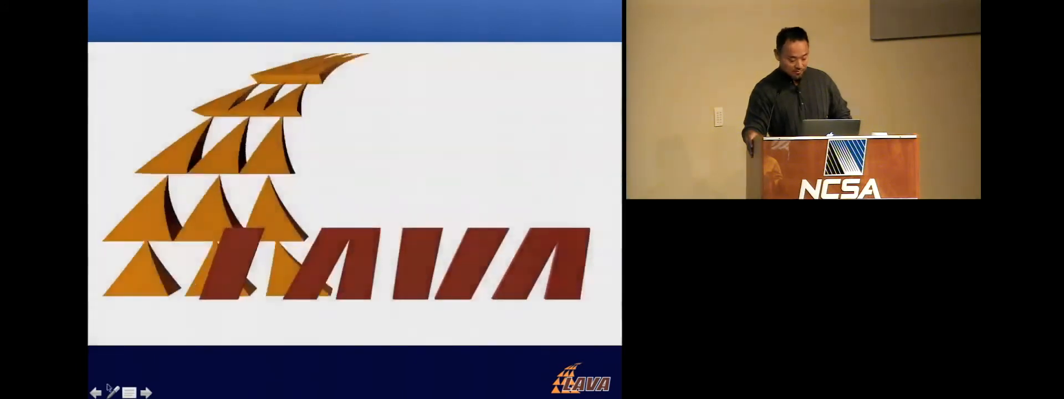
click(147, 393)
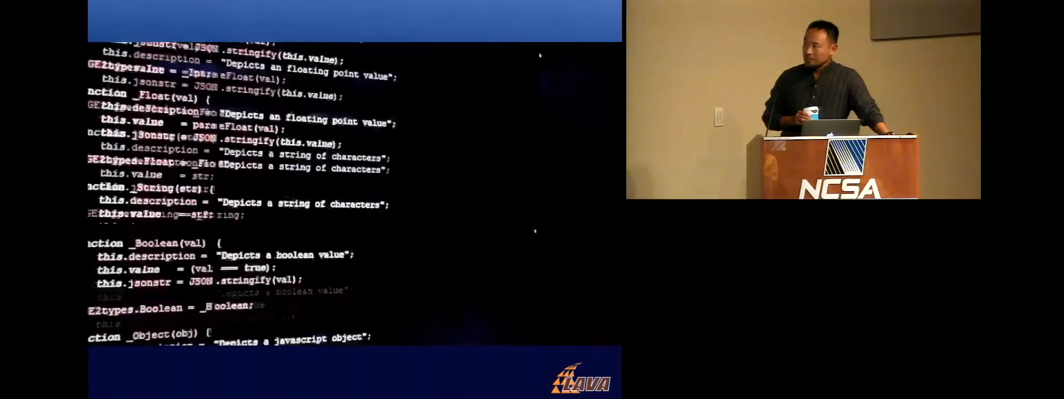
Step: Move to the SAGE2 funding and credits slide citing the NSF award, LAVA and EVL
scroll(down, 3)
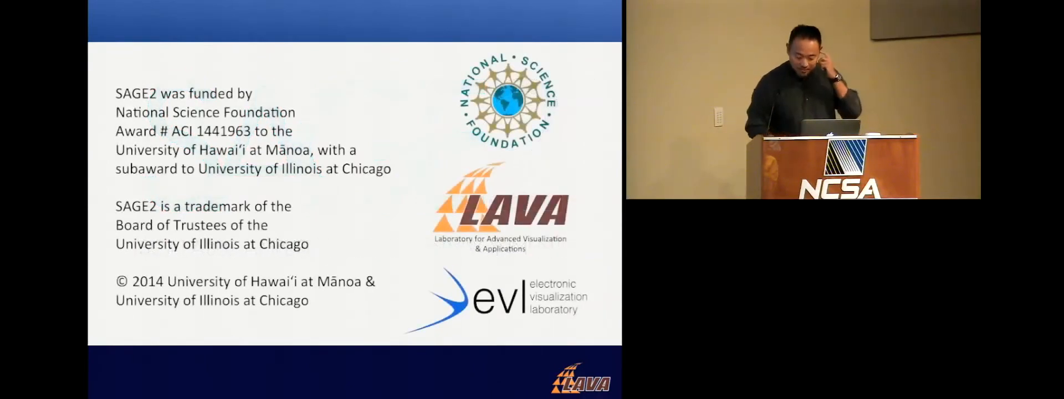
key(right)
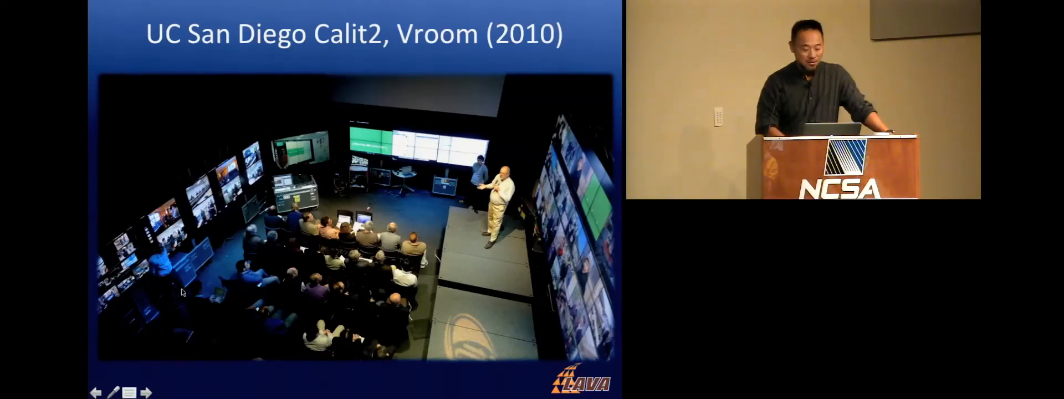
click(146, 393)
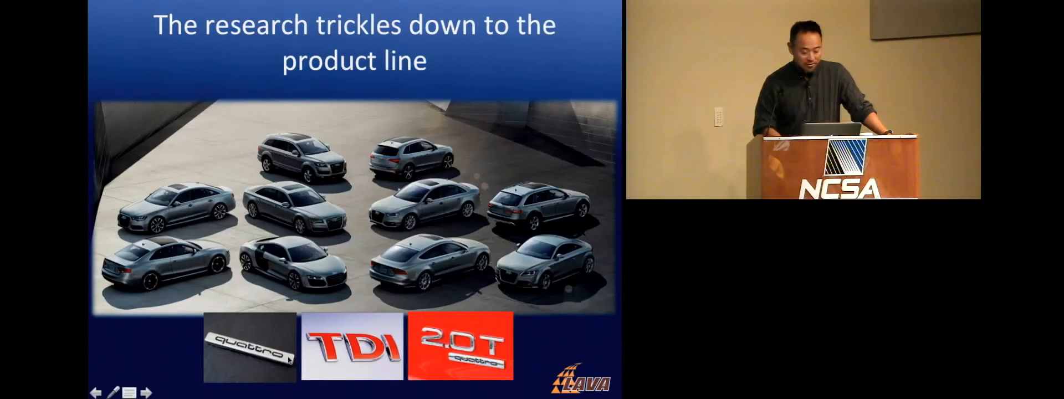
mouse_move(375, 379)
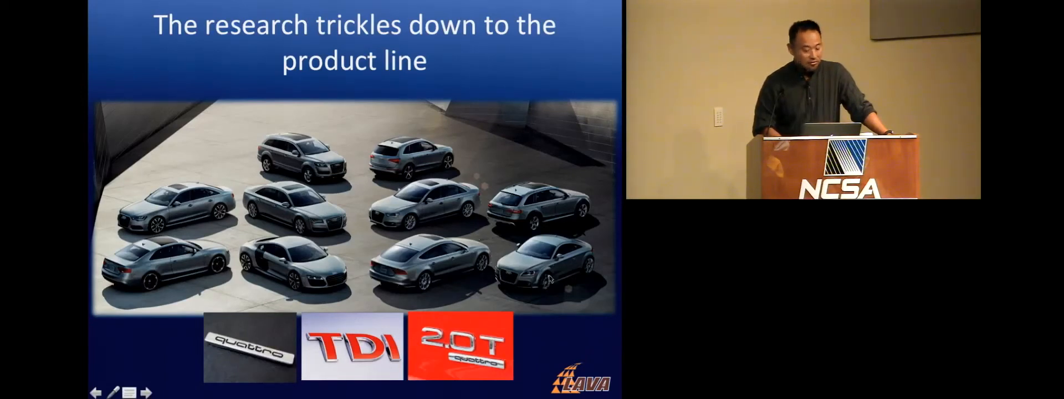
mouse_move(306, 301)
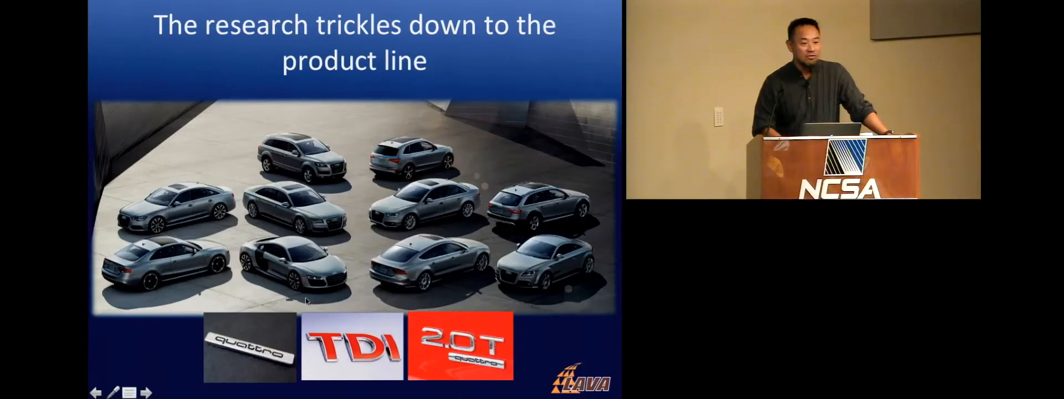